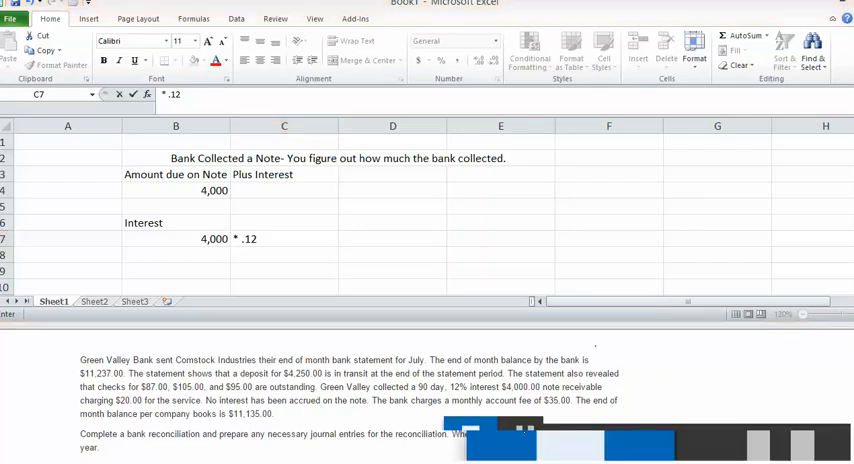
- Compute the 480 full-year interest as =B7*C7 (4,000 × 0.12), labelled 'int for whole year'
left_click(284, 238)
type("=")
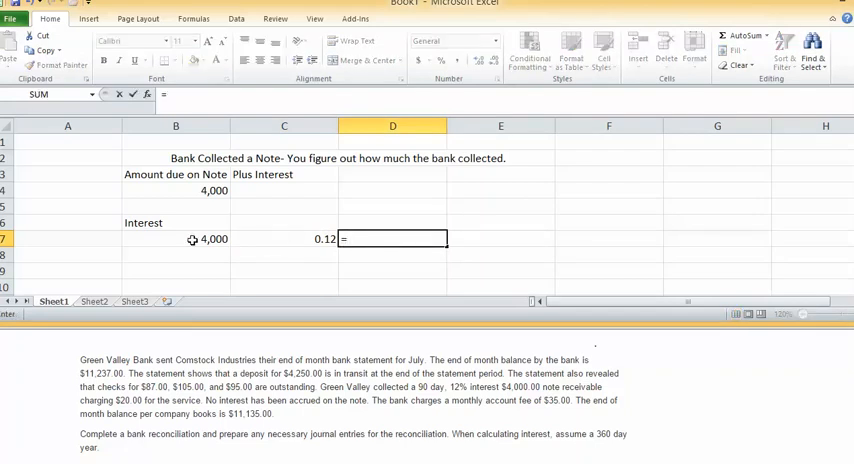
left_click(175, 239)
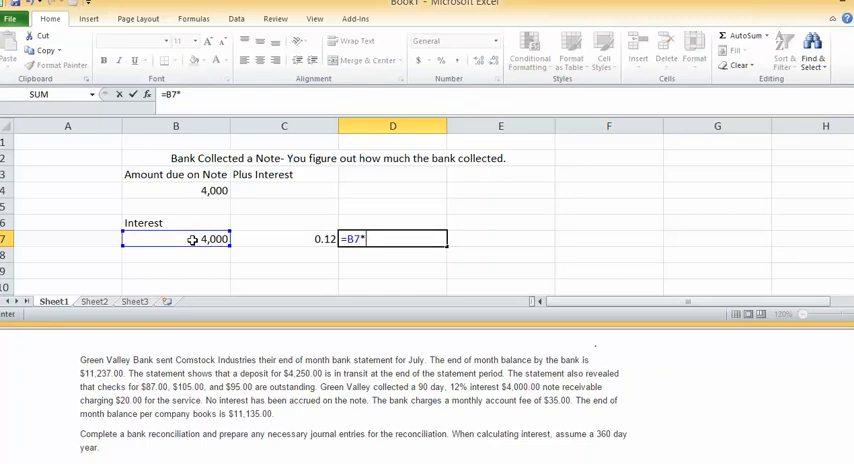
left_click(175, 238)
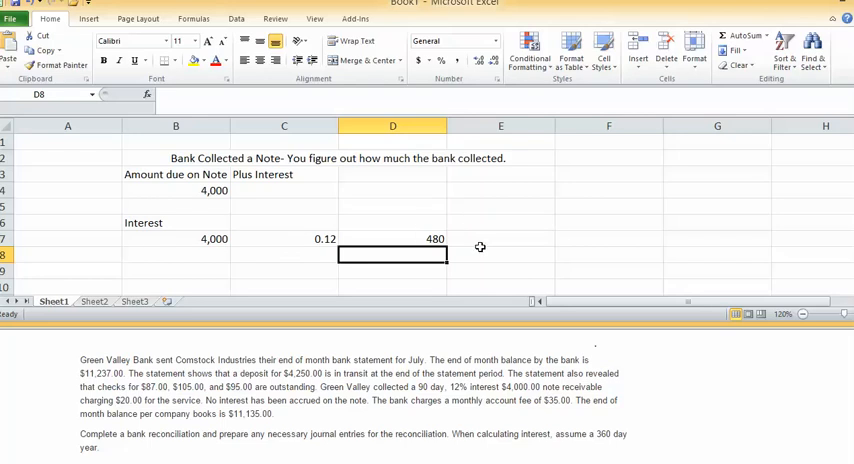
type("int")
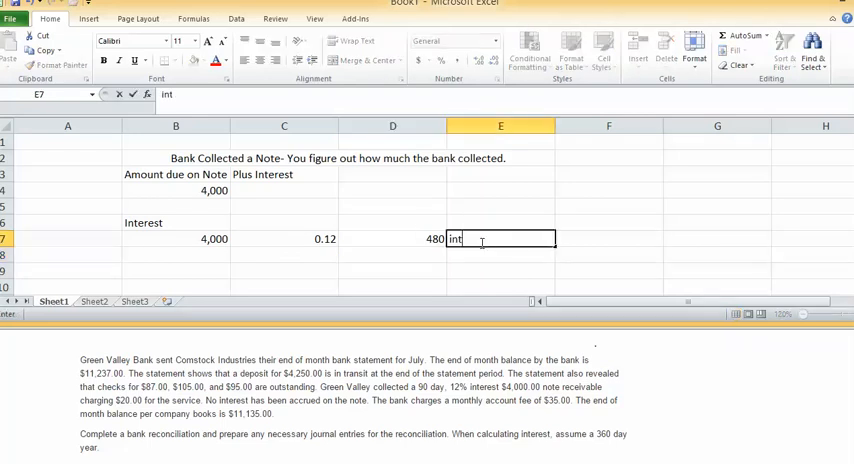
type("for whole year")
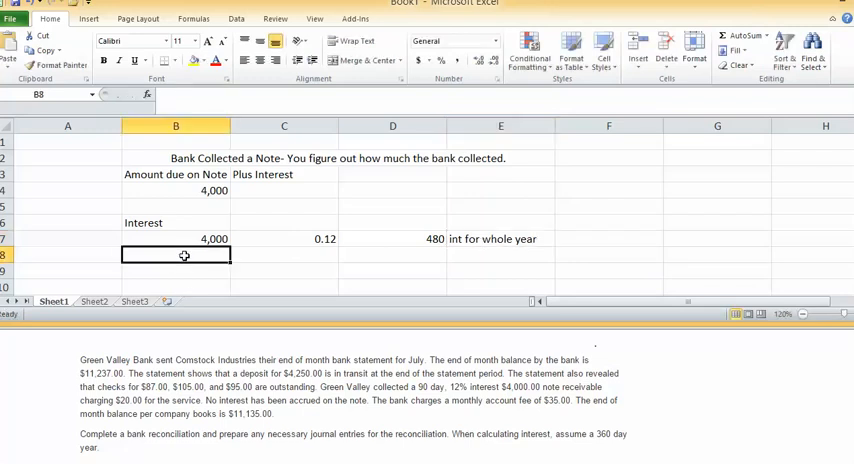
- Fill row 8 with 4000, .12 and =90/360, labelled 'interest for 90 days'
type("4000")
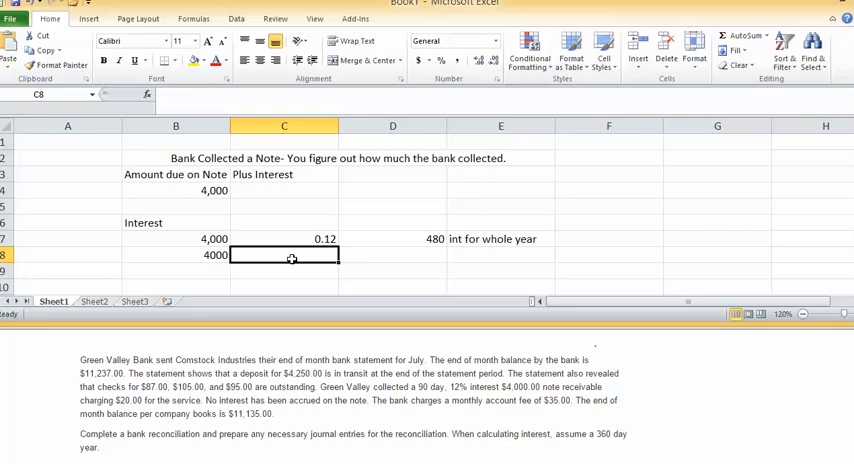
mouse_move(308, 256)
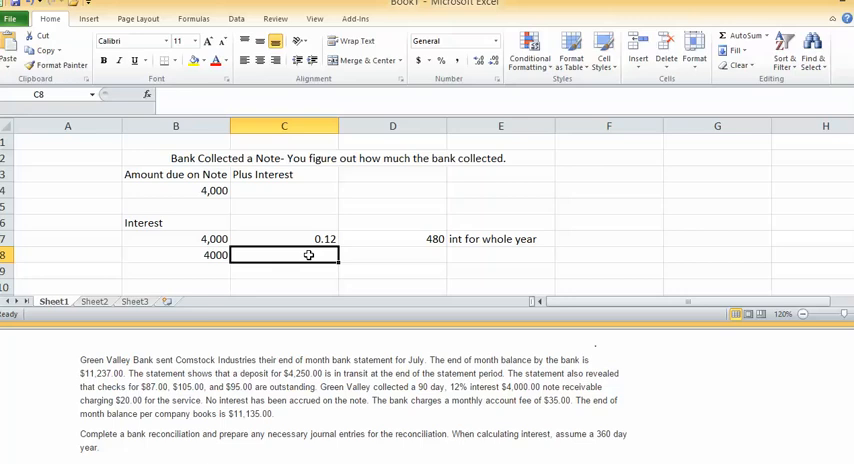
type(".1")
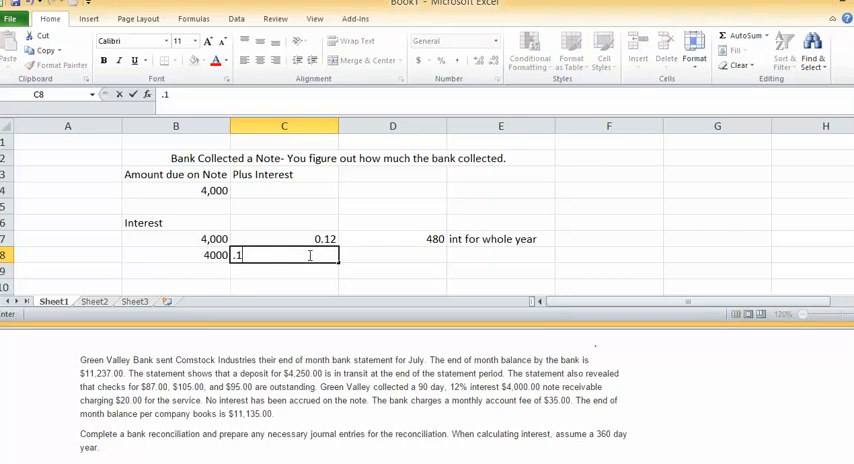
type("2")
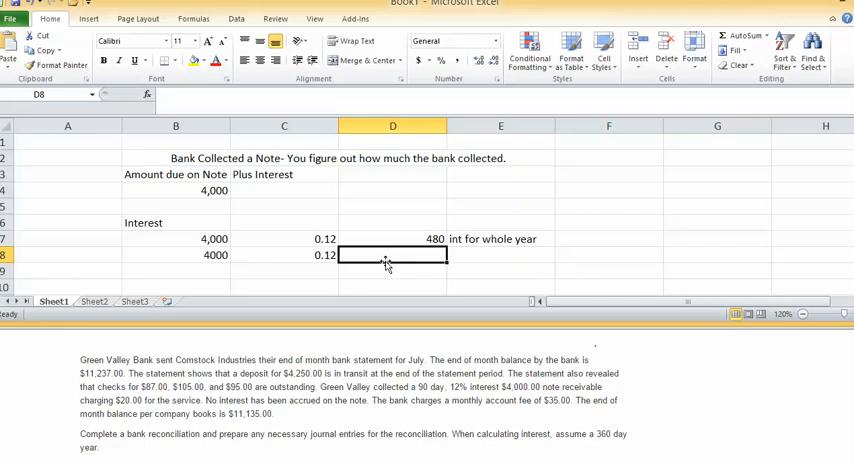
type("90")
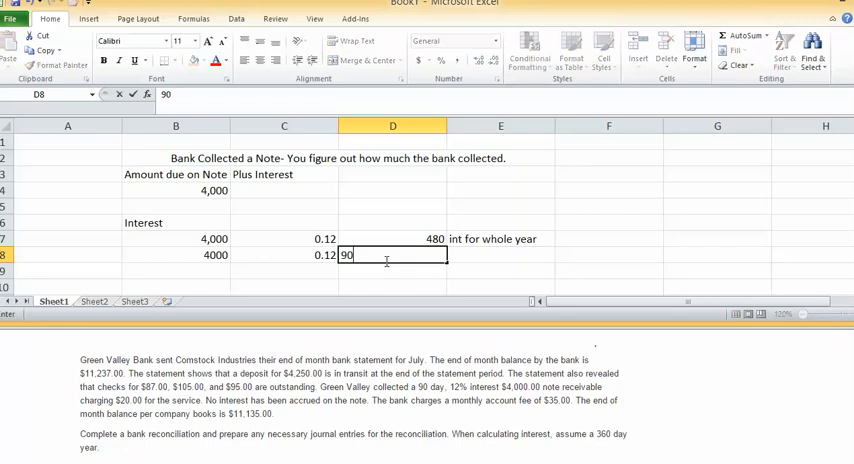
type("/360")
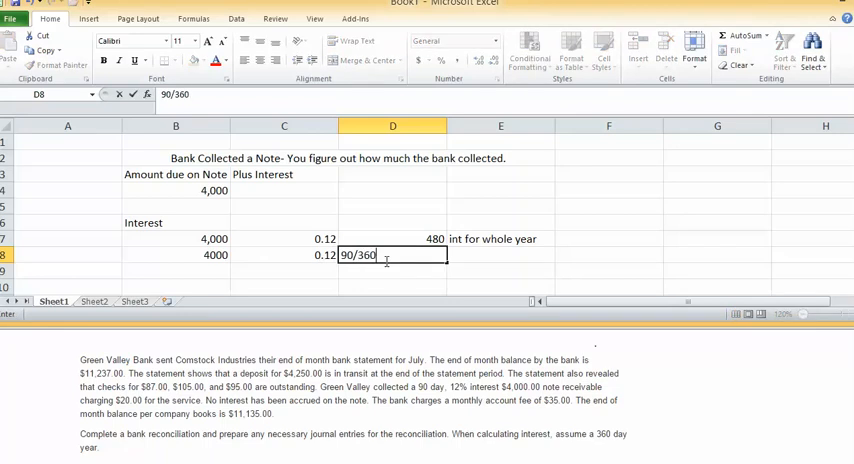
type("interest for 90 days")
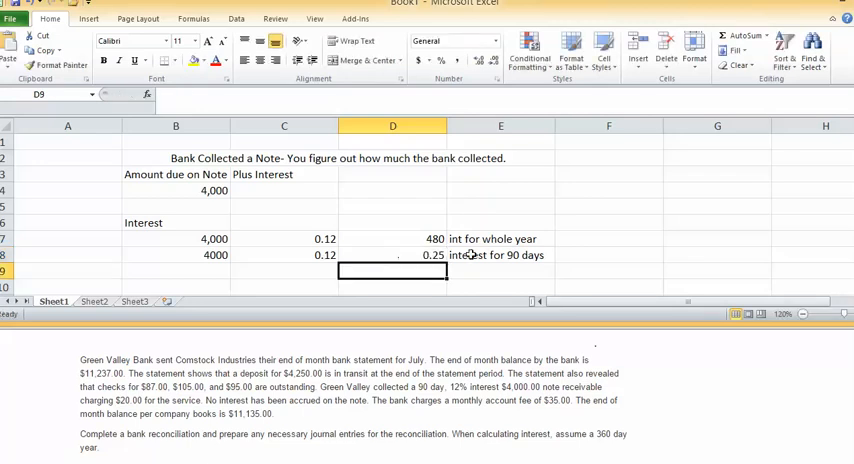
- Multiply B8, C8 and D8 to get the 120 interest for 90 days
left_click(500, 255)
type("=B8")
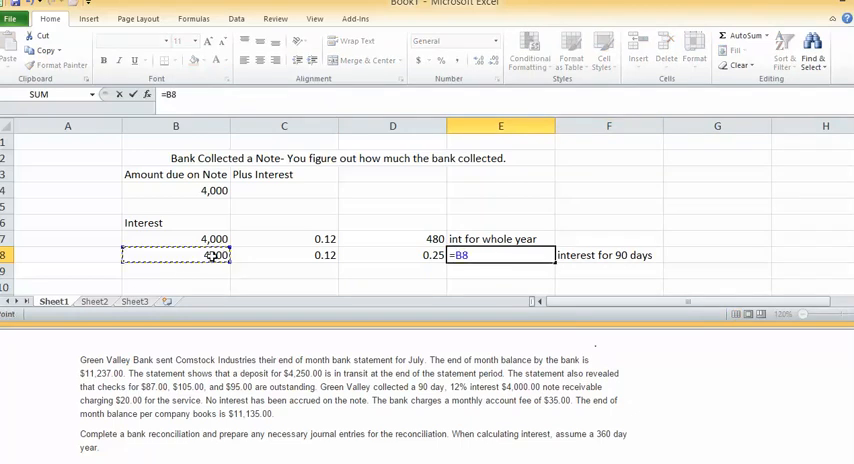
left_click(284, 255)
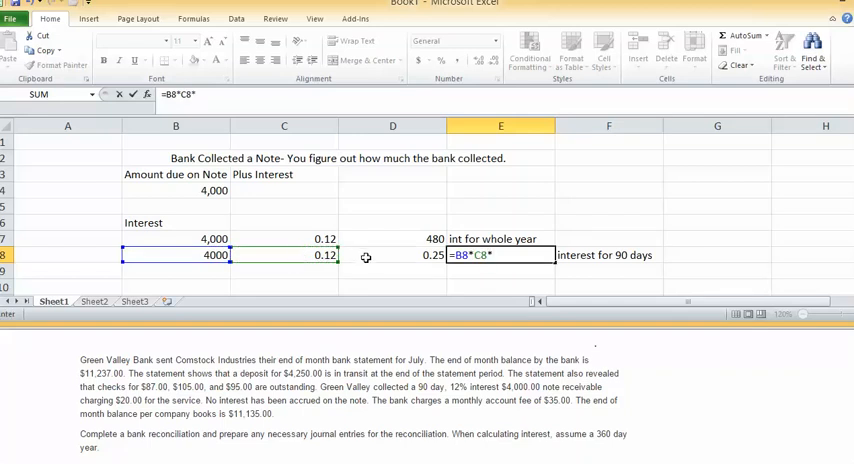
left_click(392, 254)
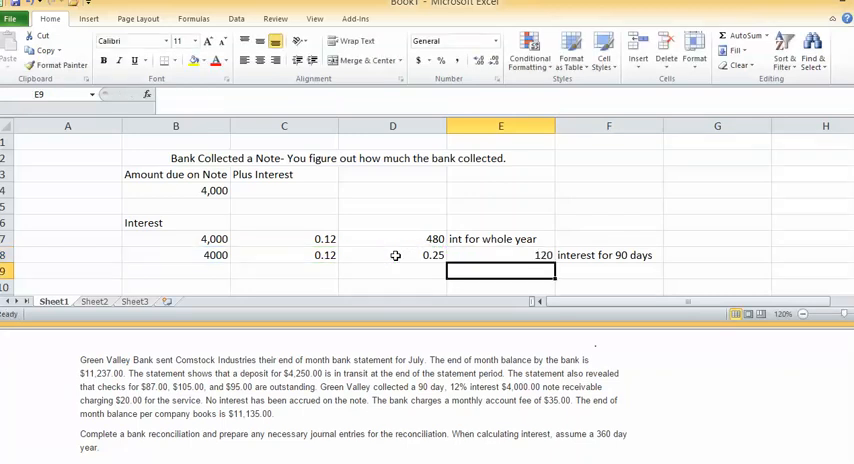
left_click(283, 191)
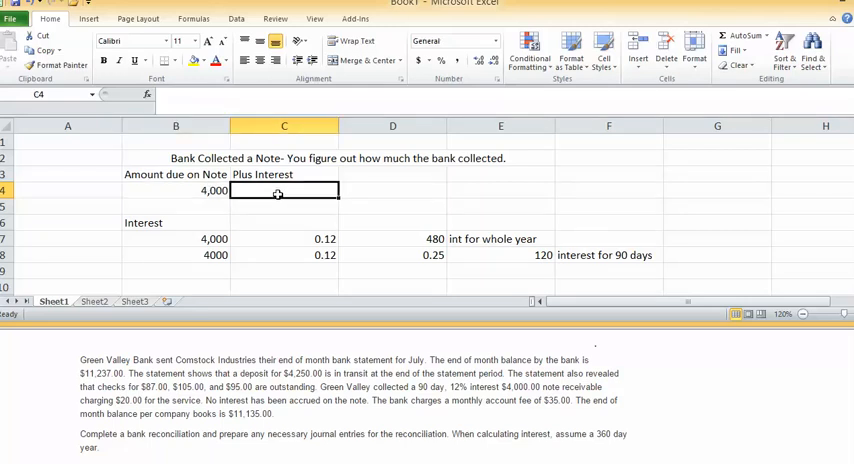
- Enter 120 under Plus Interest and confirm 4120 as the total collected
type("120")
left_click(393, 190)
type("412")
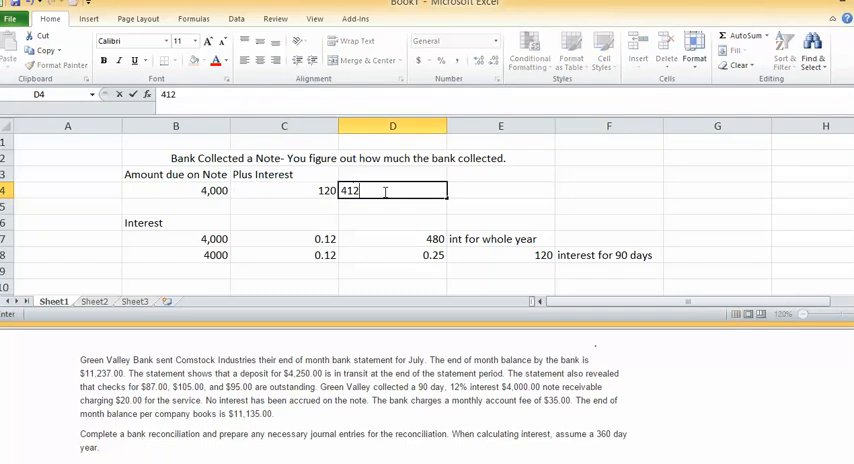
key("enter")
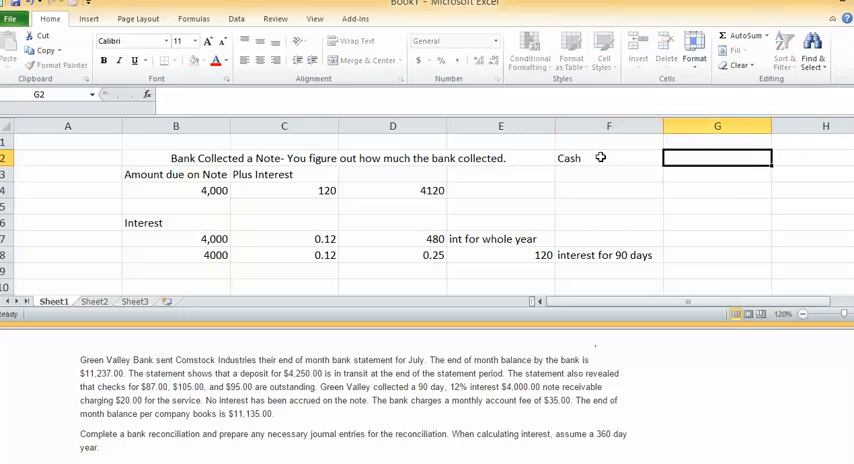
- Enter Cash 4120 and Notes Receivable 4000, then start an Interest line below
type("4120")
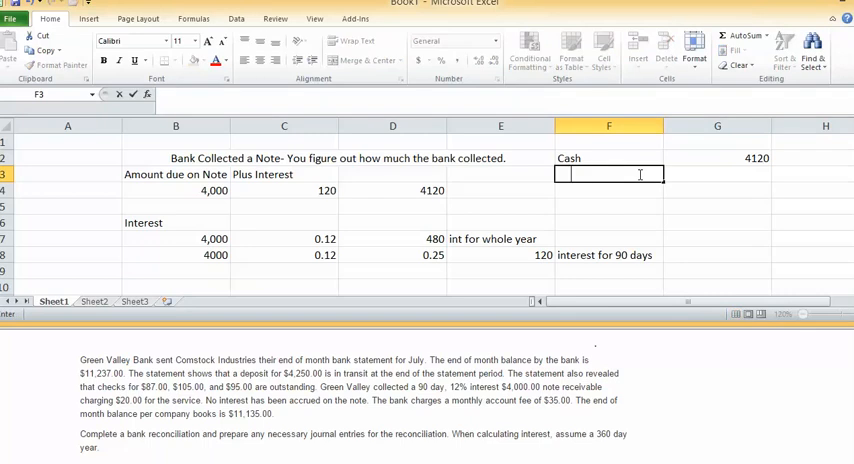
type("Notes R")
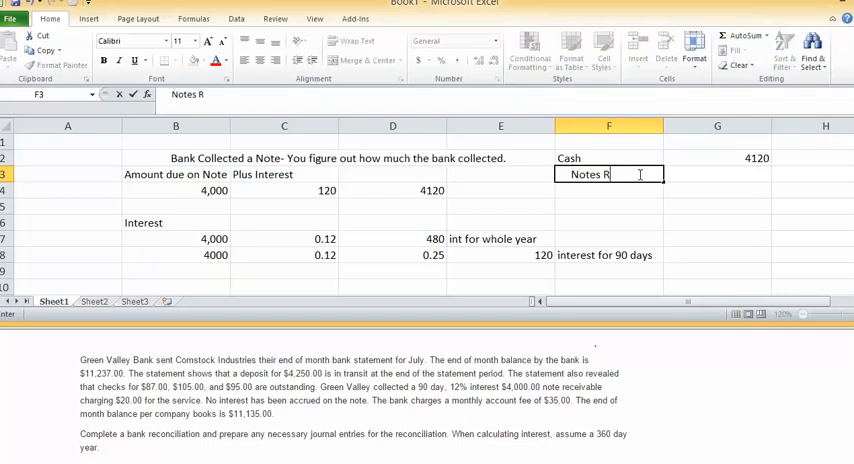
type("eceivable")
left_click(812, 174)
type("4000")
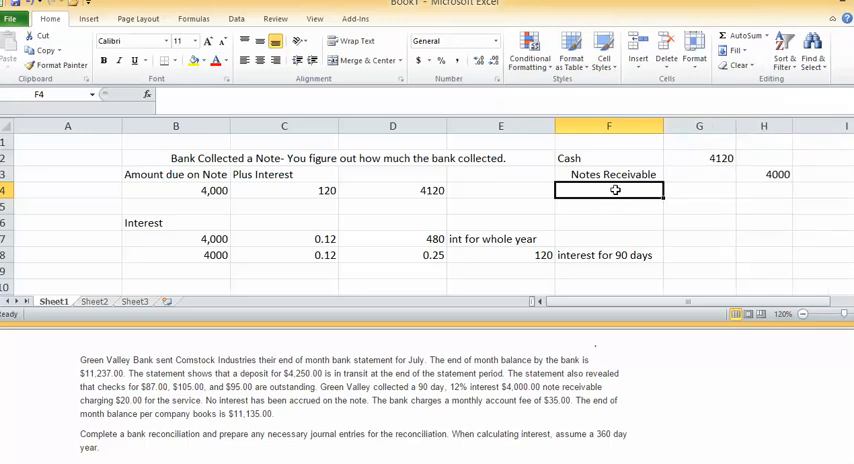
double_click(609, 190)
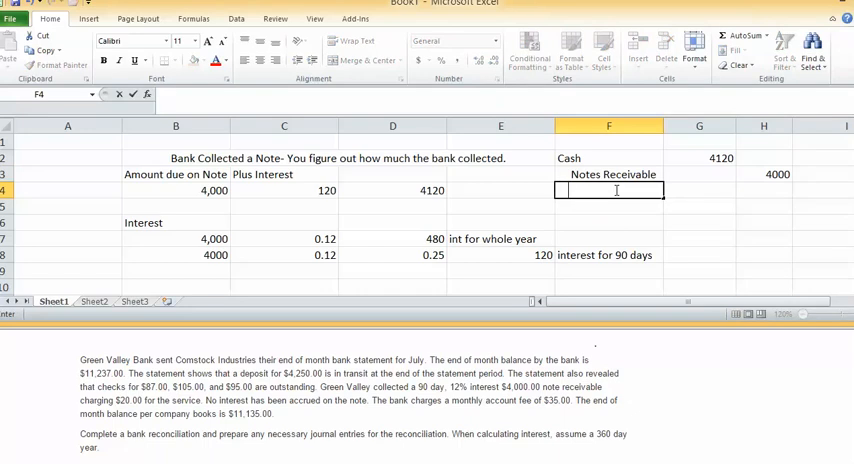
type("Interest")
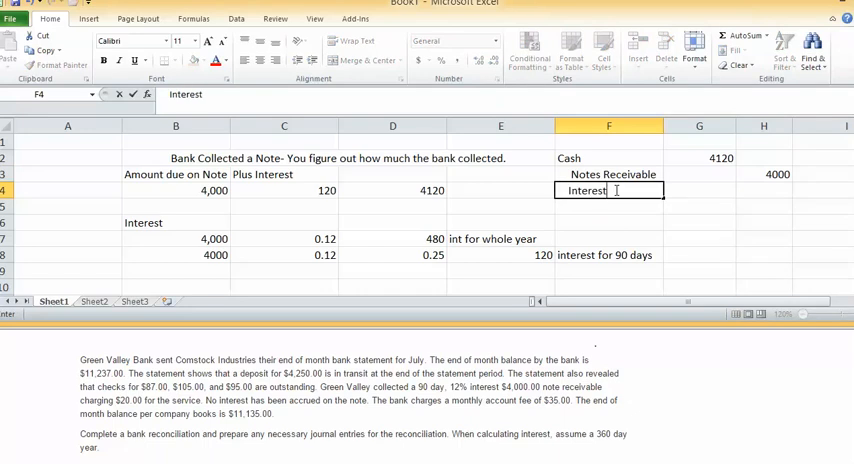